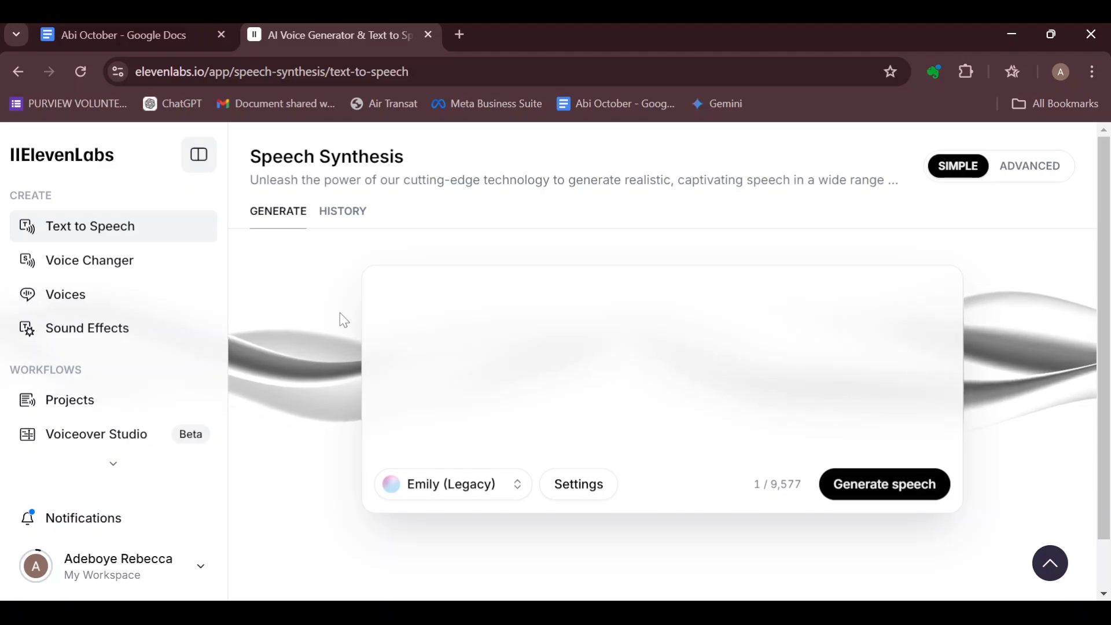
# Open the workspace account menu showing 9,577 of 10,000 credits and Upgrade.
pyautogui.scroll(3)
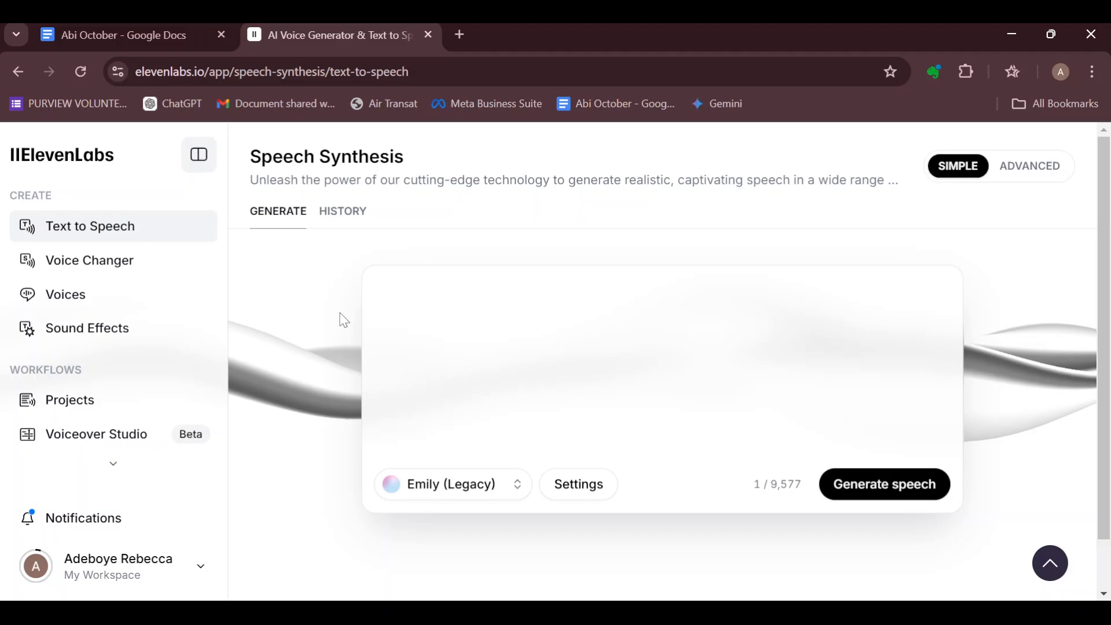
pyautogui.moveTo(343, 212)
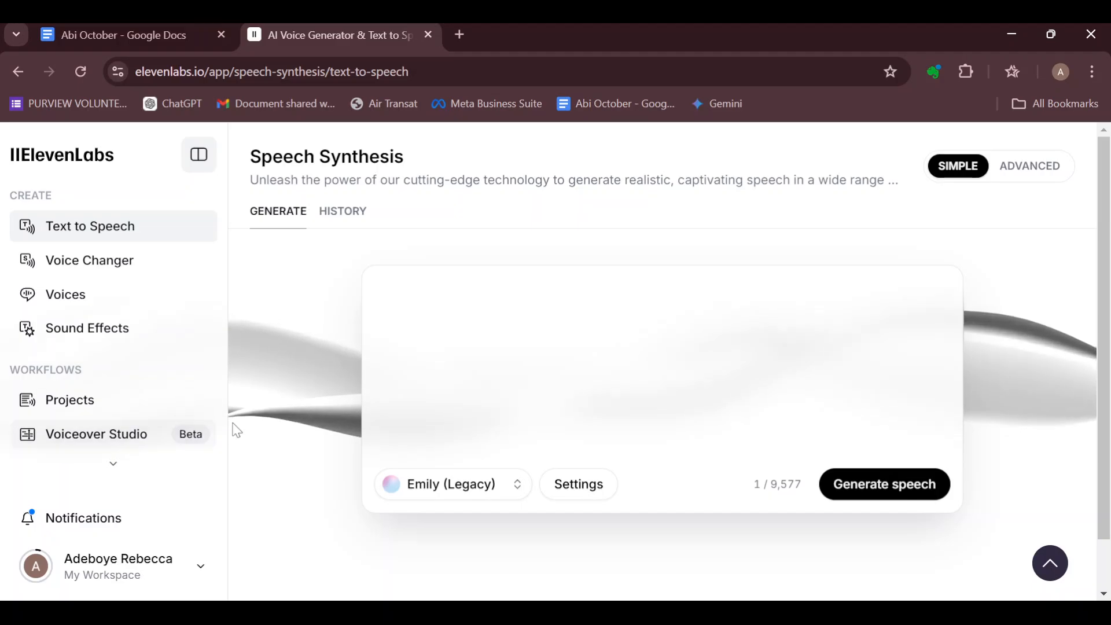
pyautogui.moveTo(64, 294)
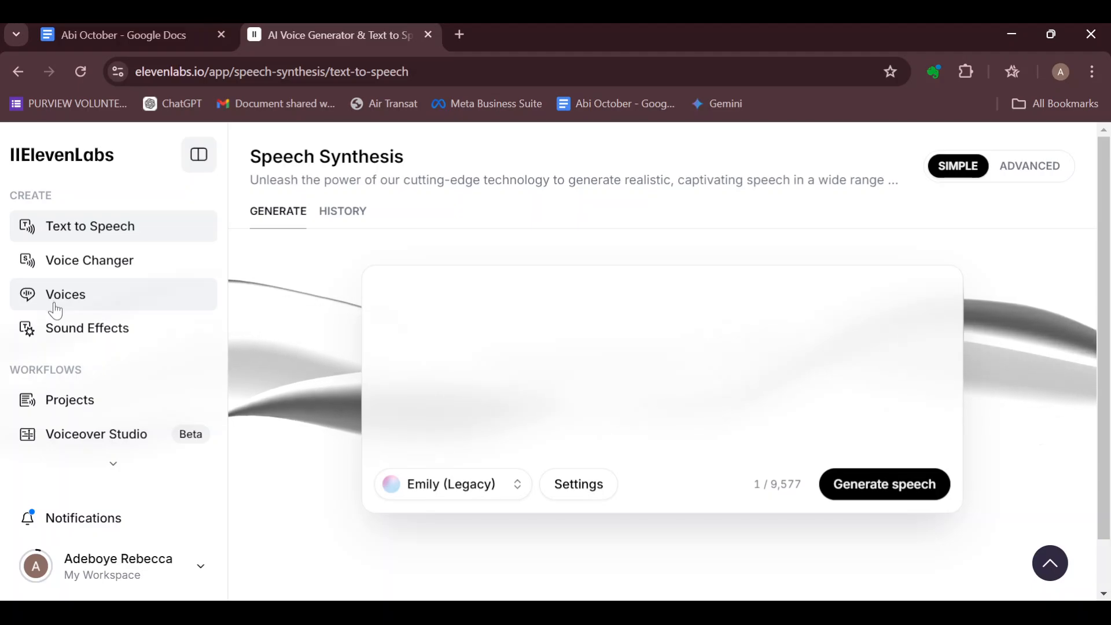
pyautogui.moveTo(151, 240)
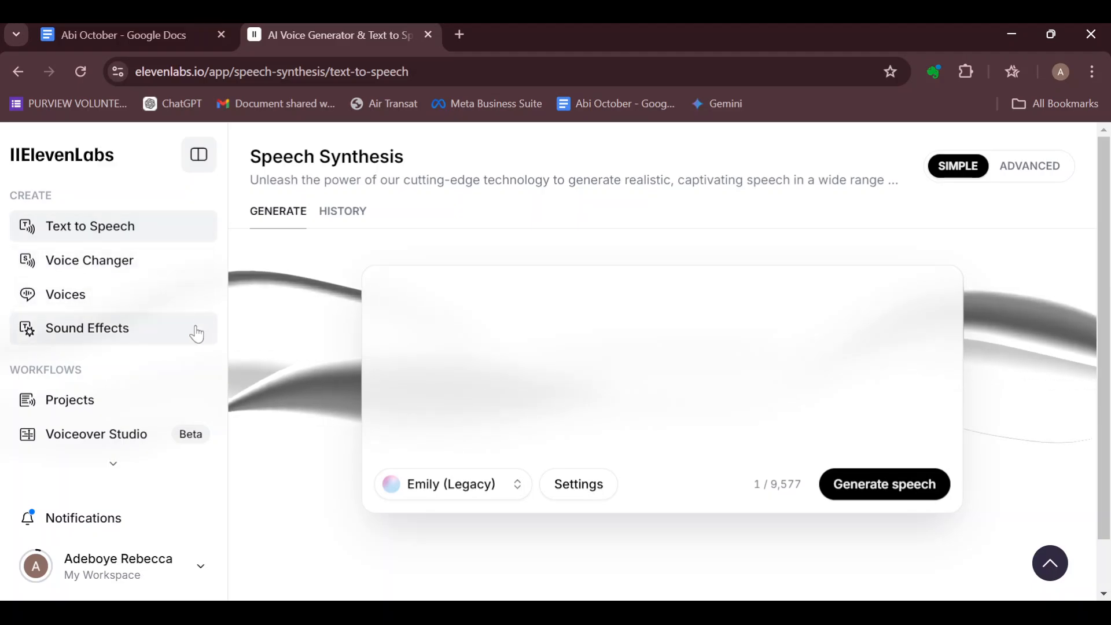
pyautogui.scroll(-3)
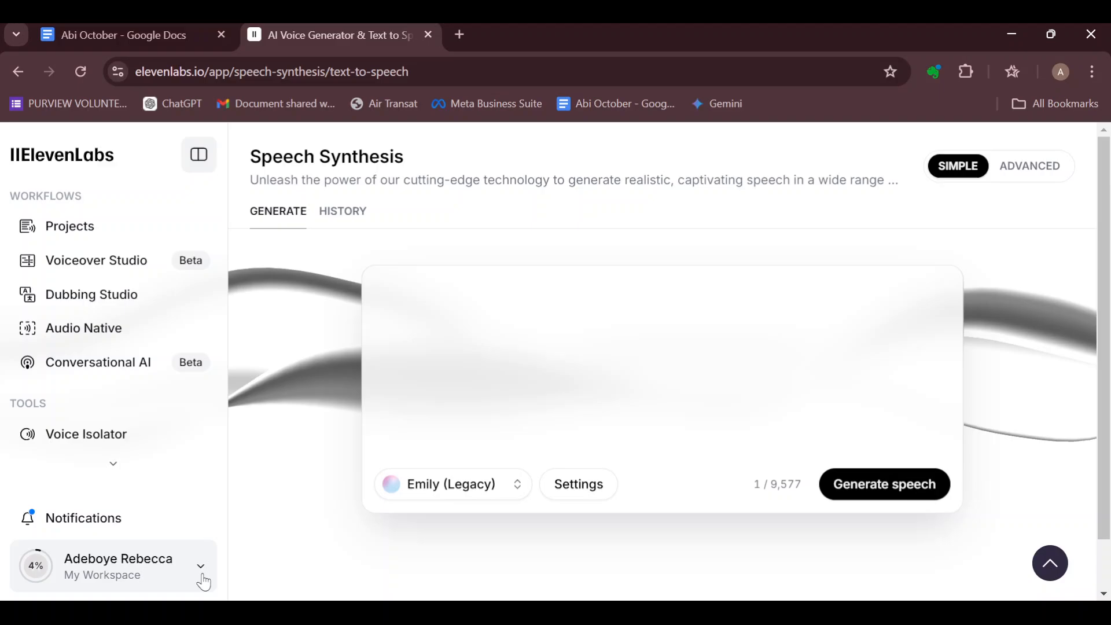
pyautogui.click(117, 566)
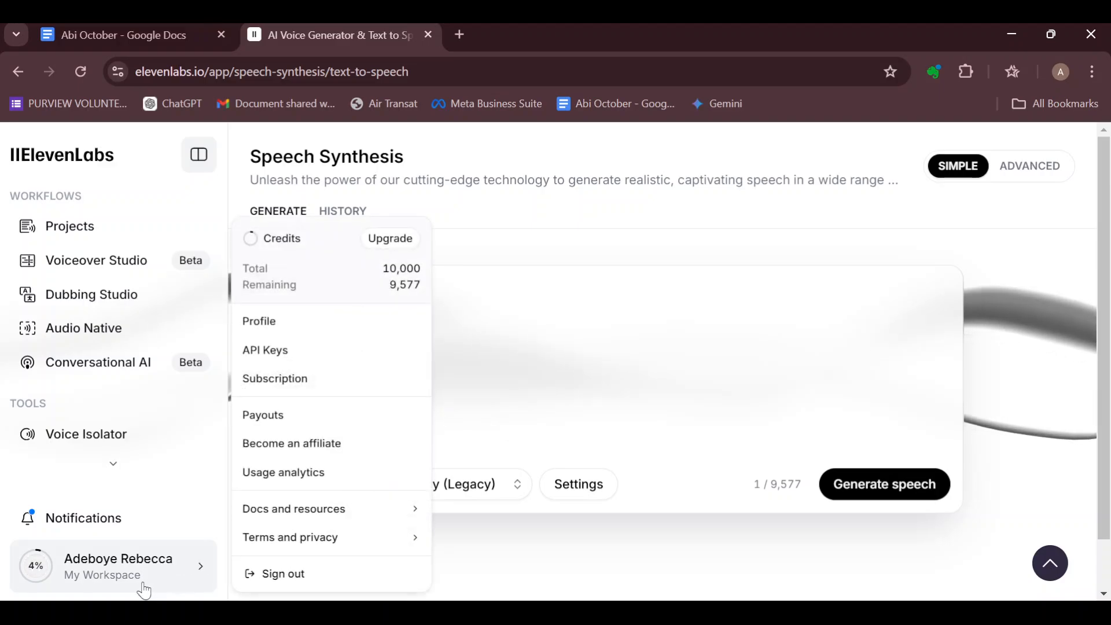
pyautogui.moveTo(334, 325)
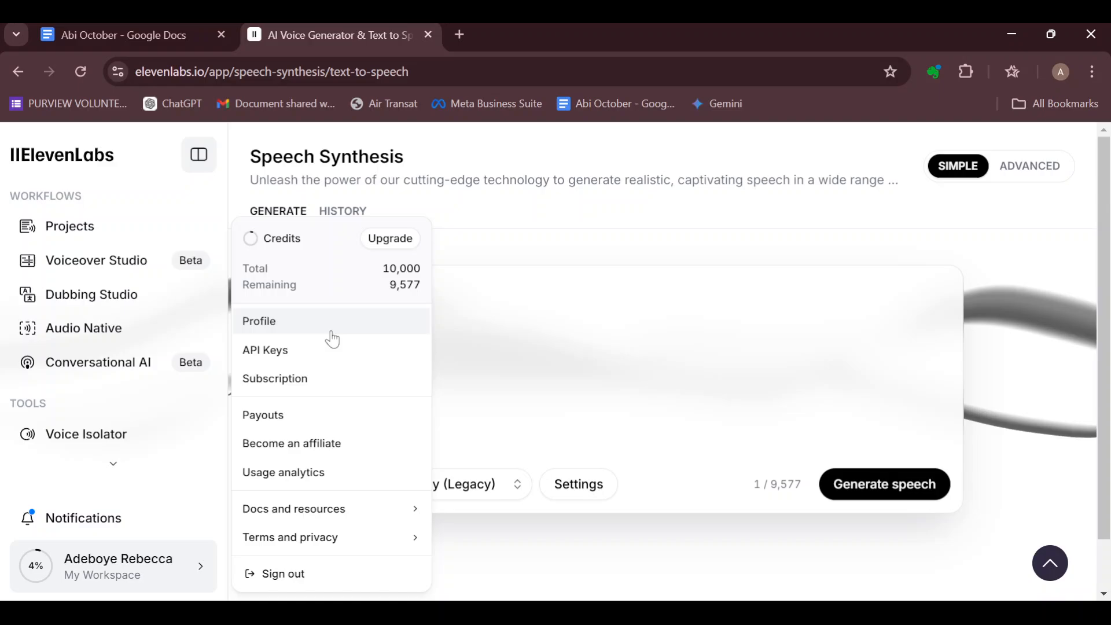
pyautogui.moveTo(371, 255)
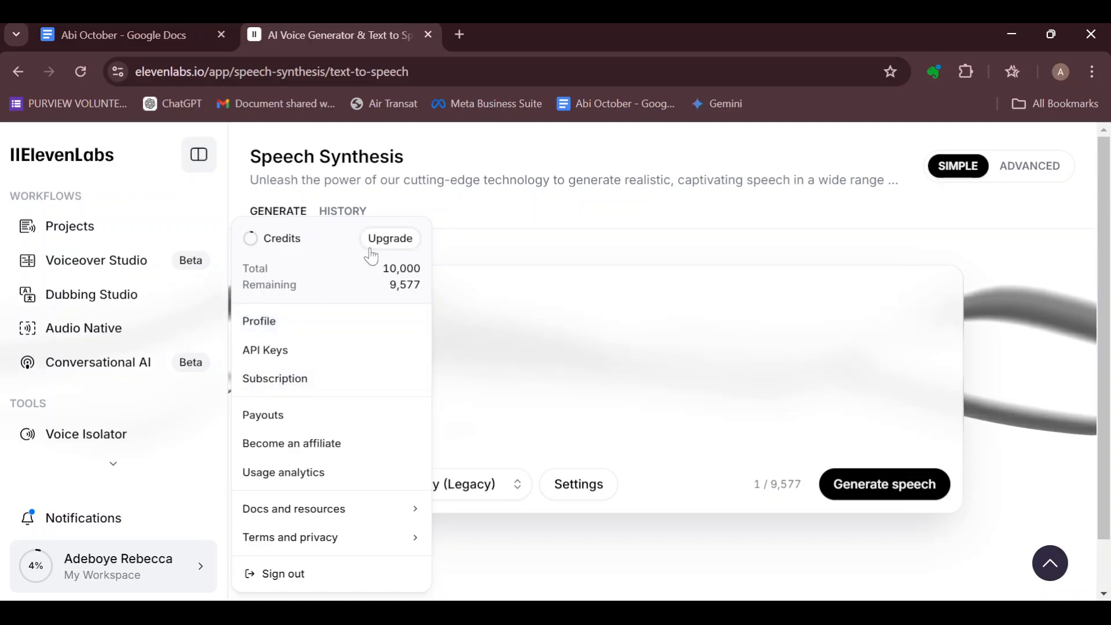
pyautogui.moveTo(316, 262)
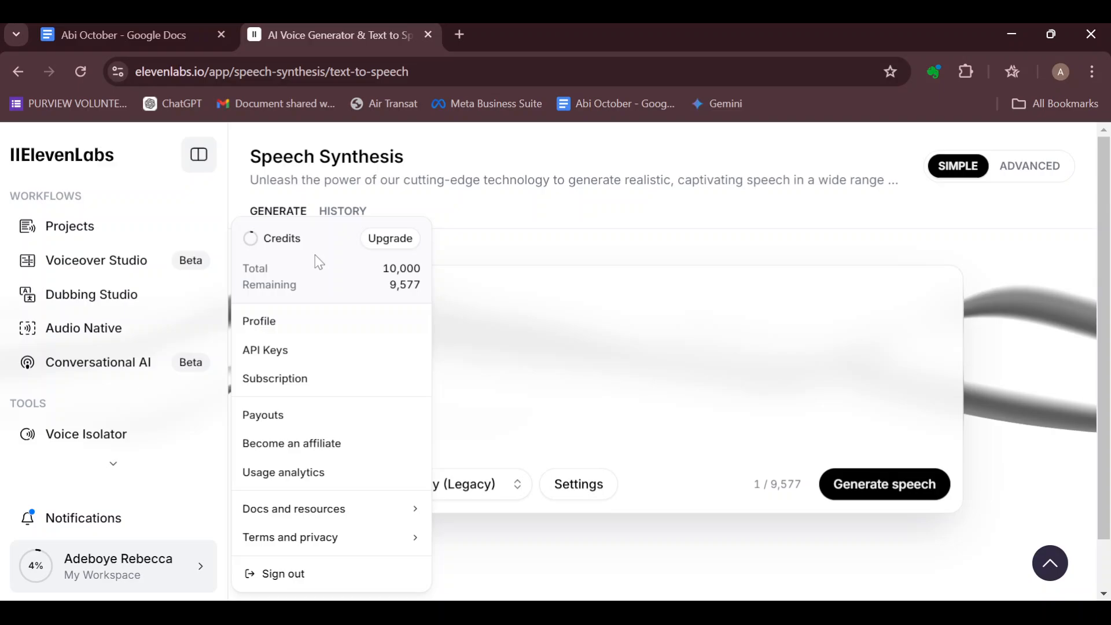
pyautogui.moveTo(406, 246)
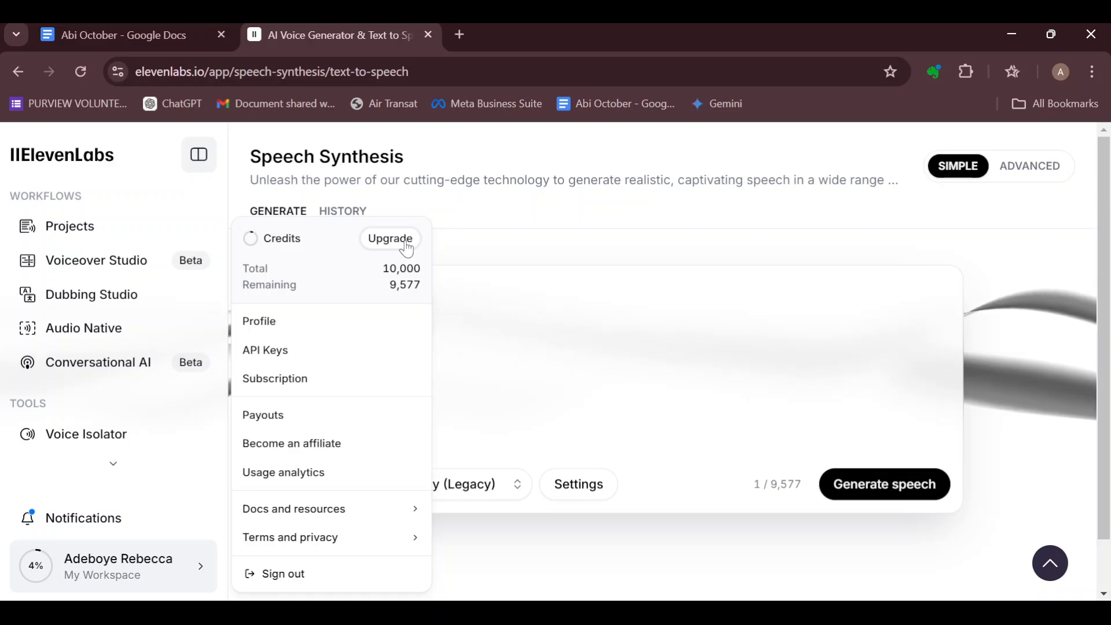
# Close the account menu and head to Voices in the sidebar.
pyautogui.click(624, 549)
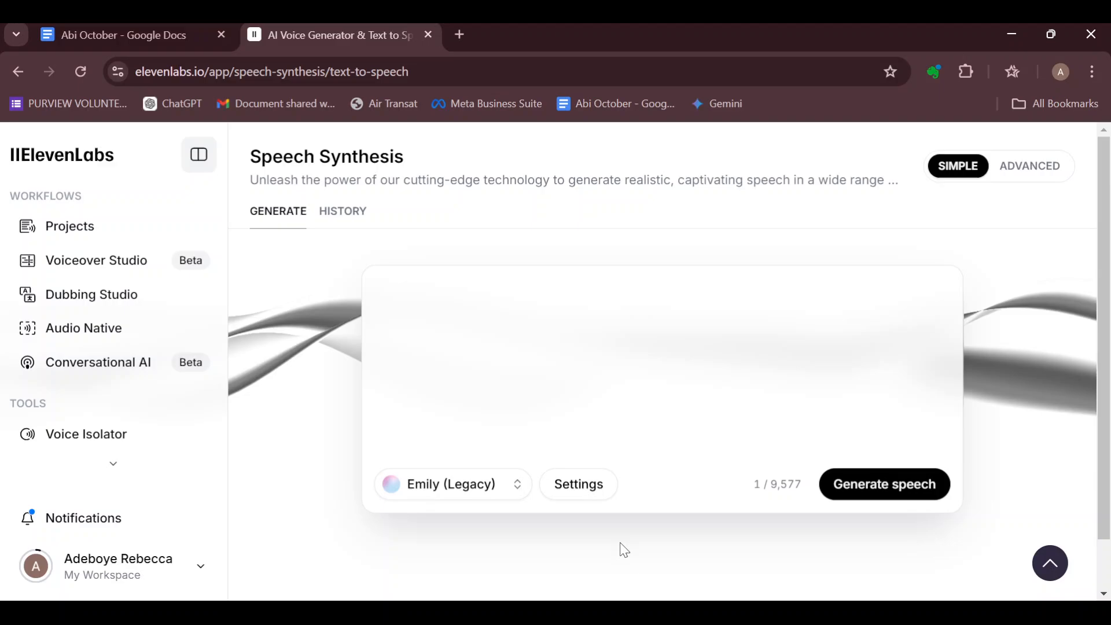
pyautogui.moveTo(90, 294)
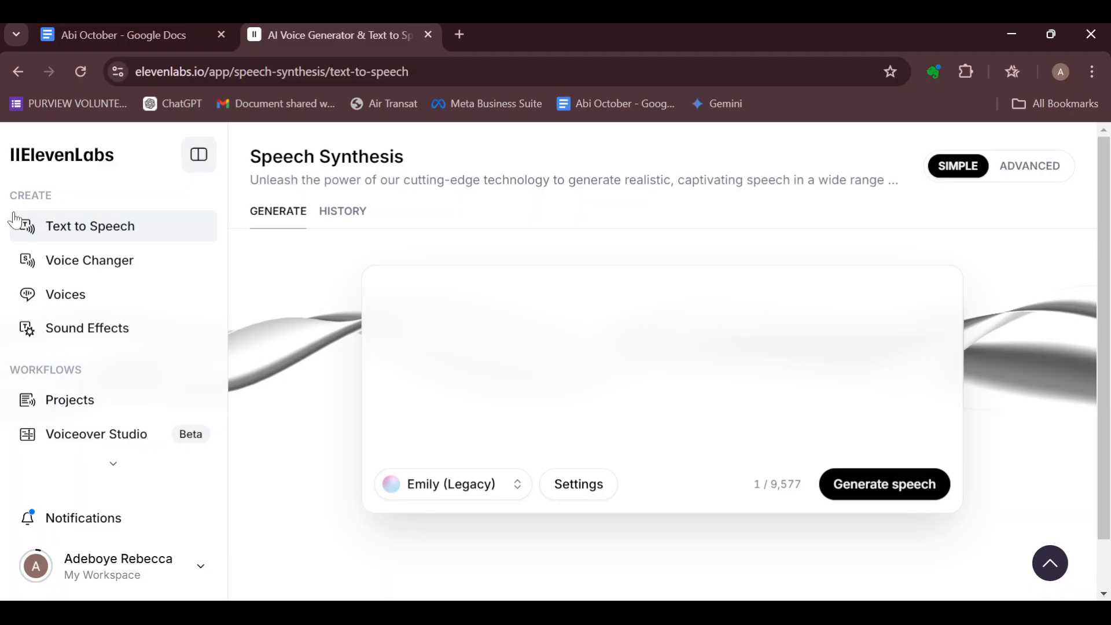
pyautogui.moveTo(76, 249)
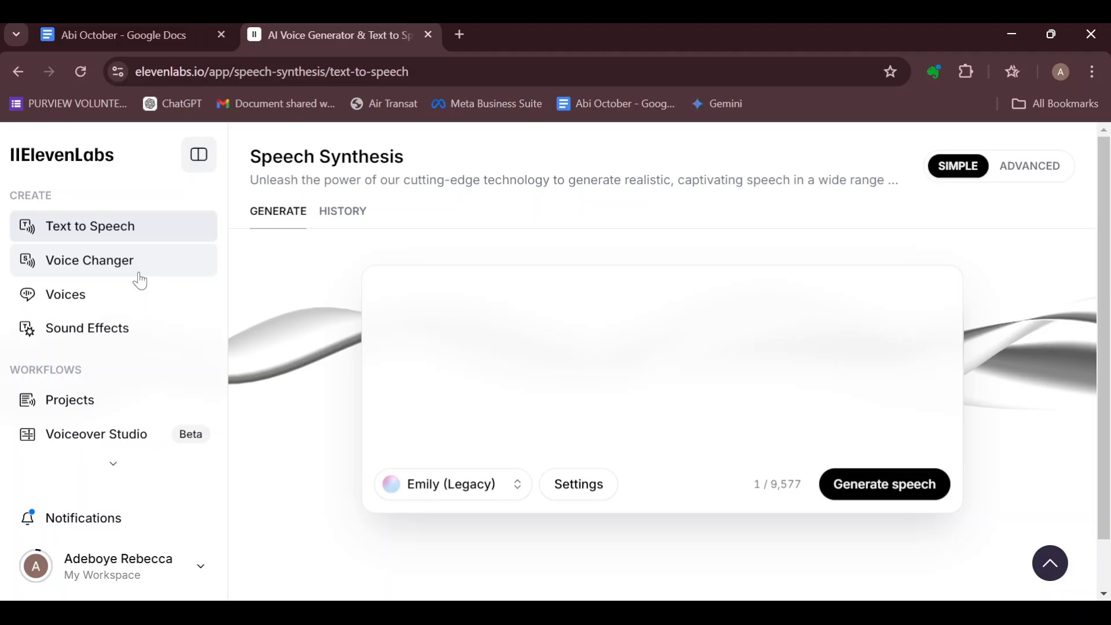
pyautogui.moveTo(136, 333)
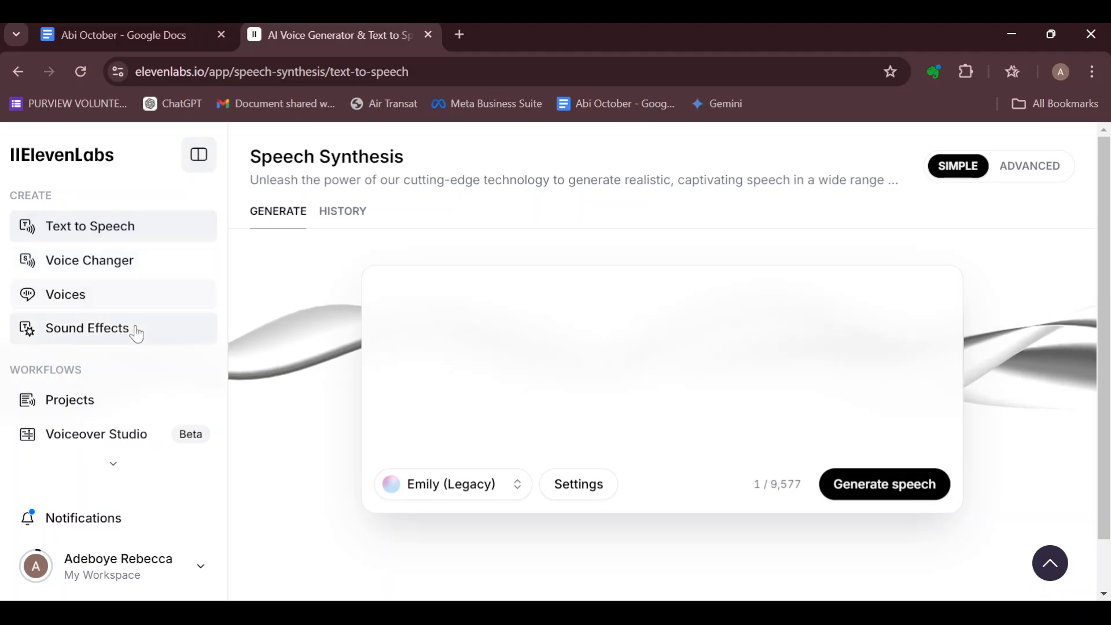
pyautogui.click(66, 294)
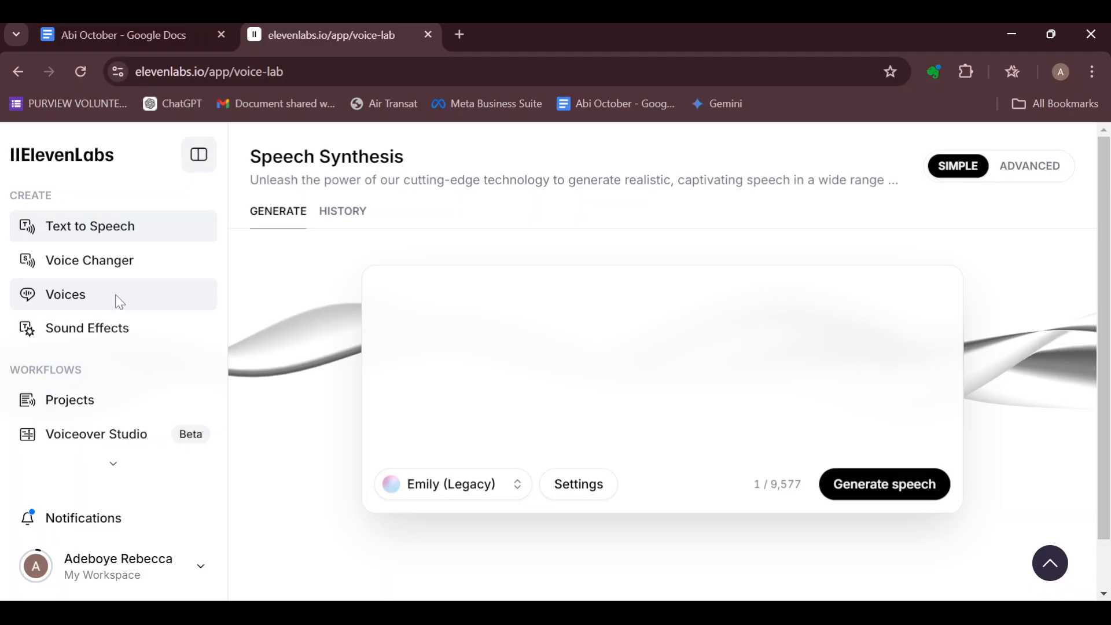
# Load the My voices page listing Alice, Adam and Aria.
pyautogui.click(66, 294)
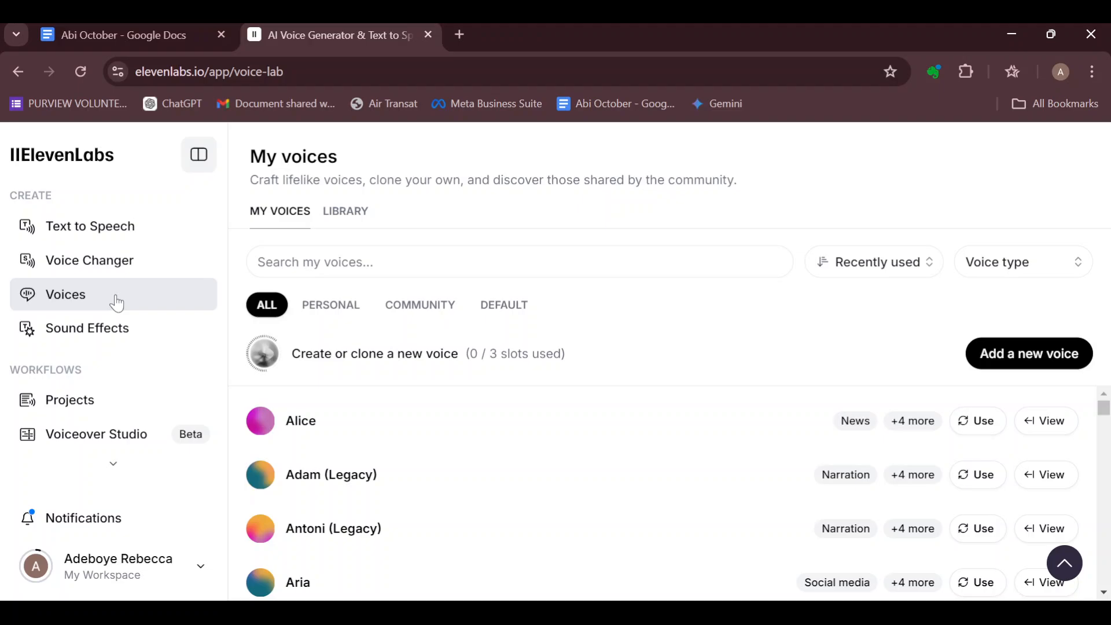
pyautogui.moveTo(429, 256)
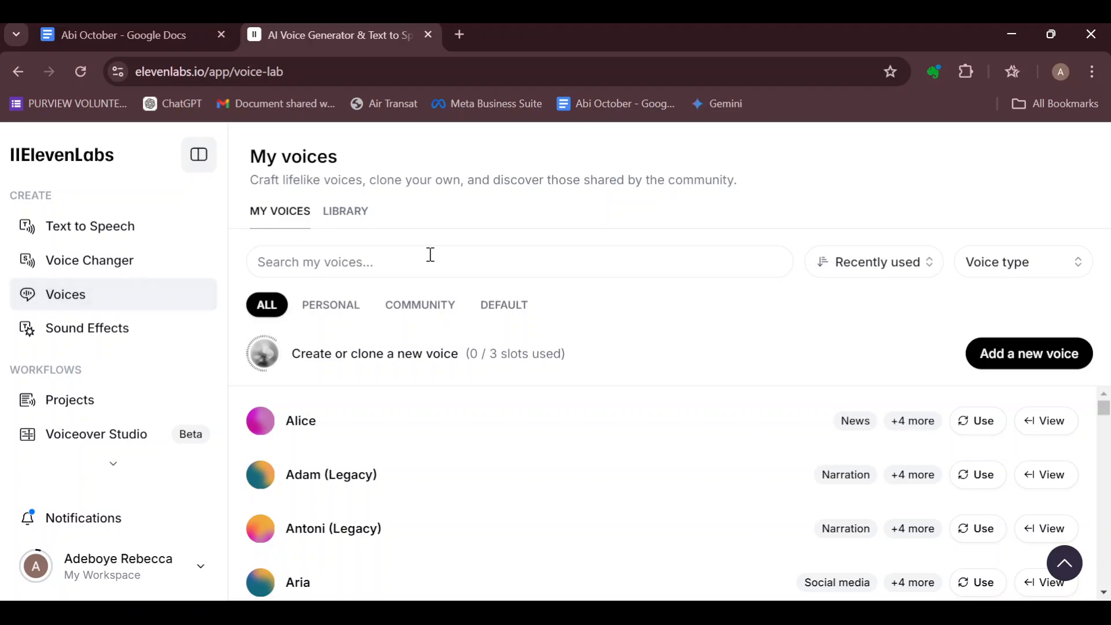
pyautogui.moveTo(616, 467)
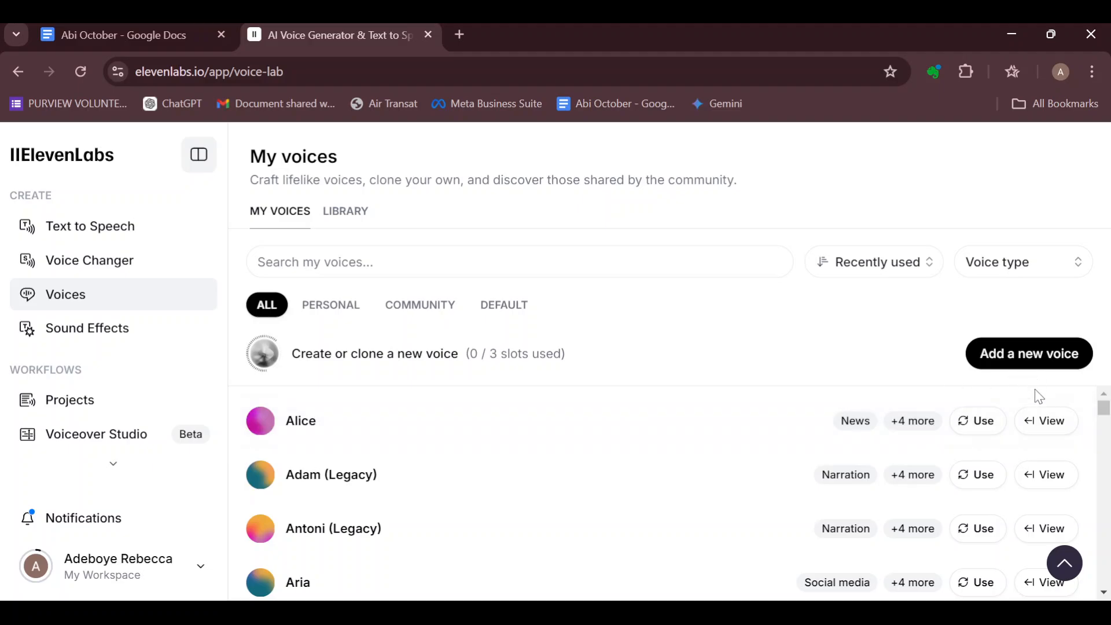
# View Alice's side panel with its British, Confident, Middle-aged, Female labels.
pyautogui.click(1045, 420)
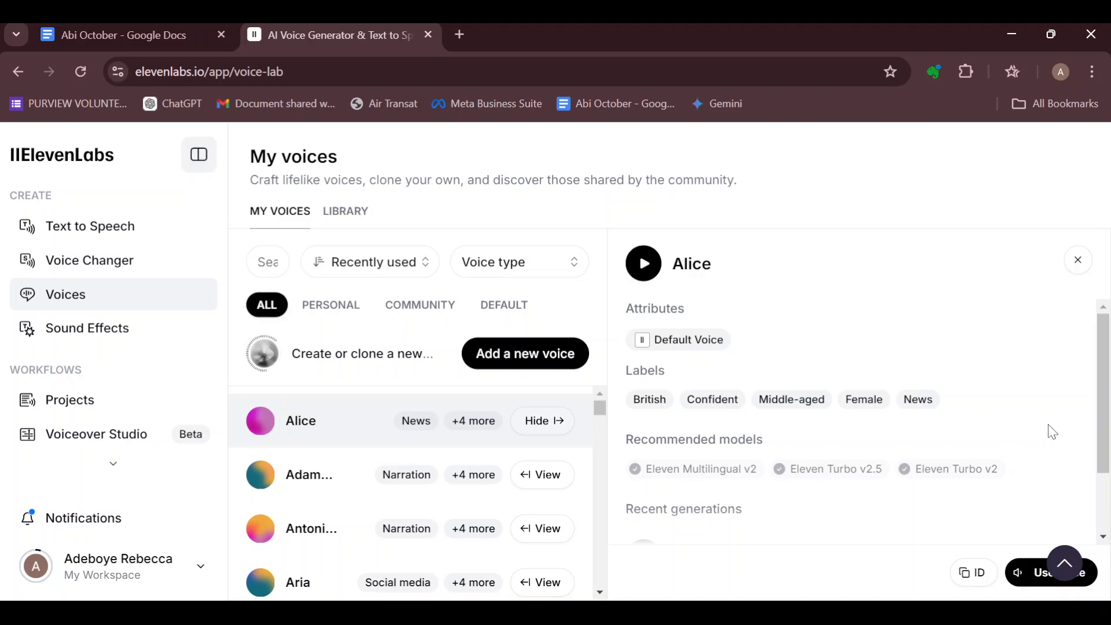
pyautogui.moveTo(1052, 573)
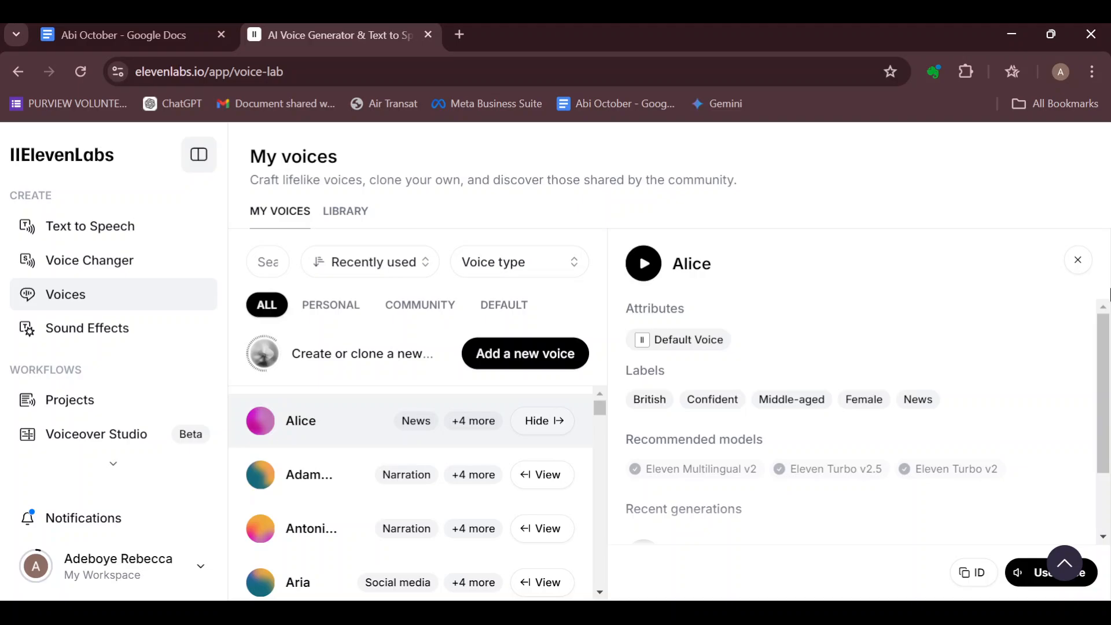
# Hide Alice's panel and go back to Text to Speech.
pyautogui.click(1078, 259)
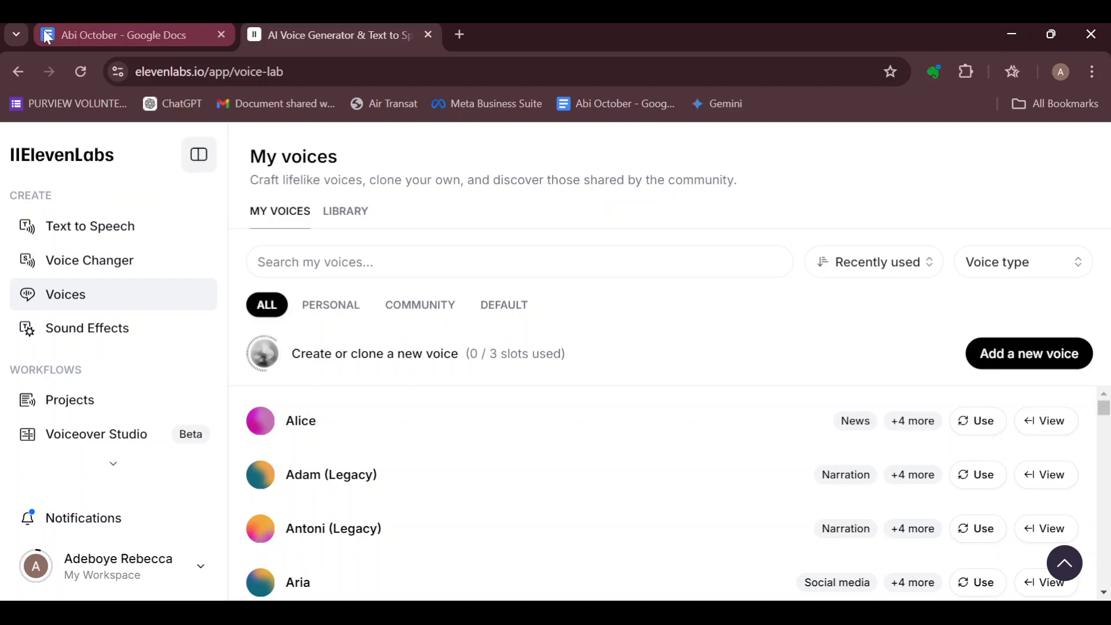
pyautogui.click(90, 227)
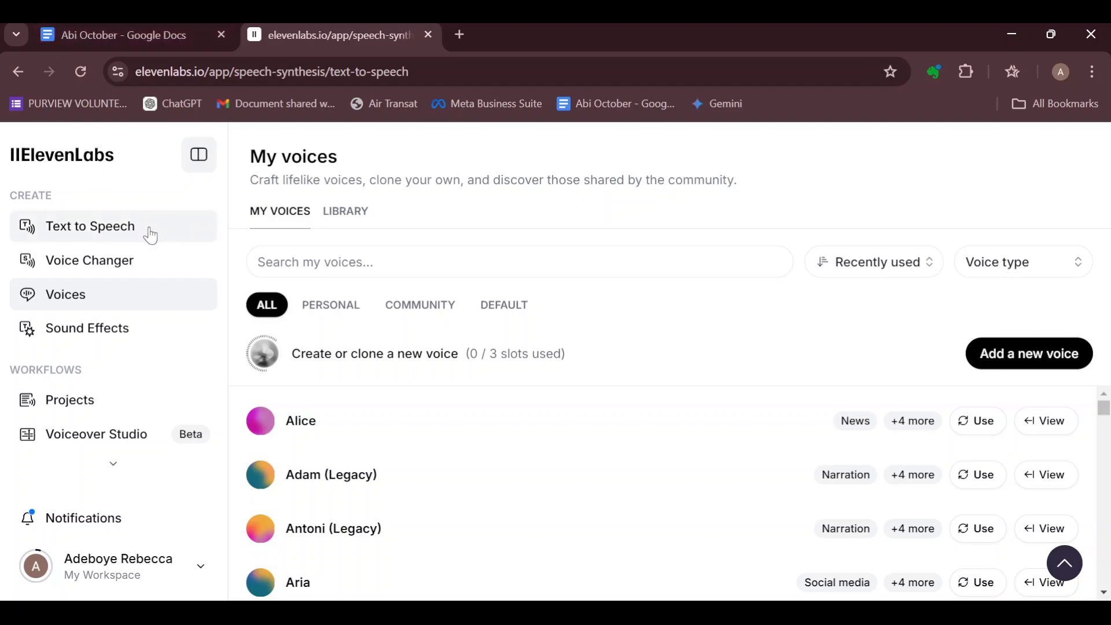
pyautogui.click(90, 227)
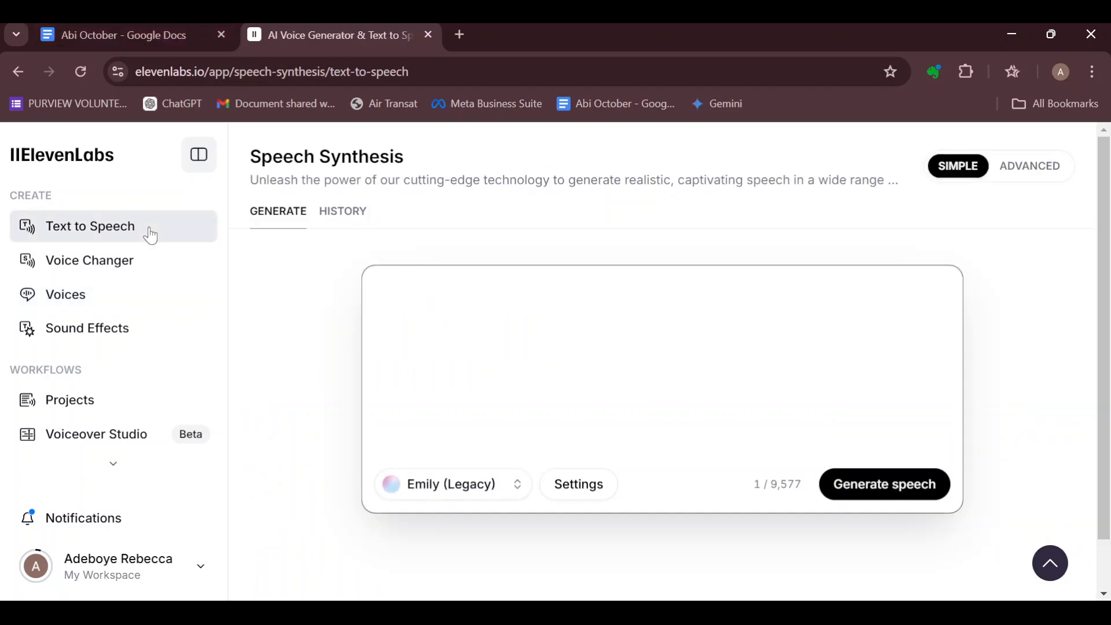